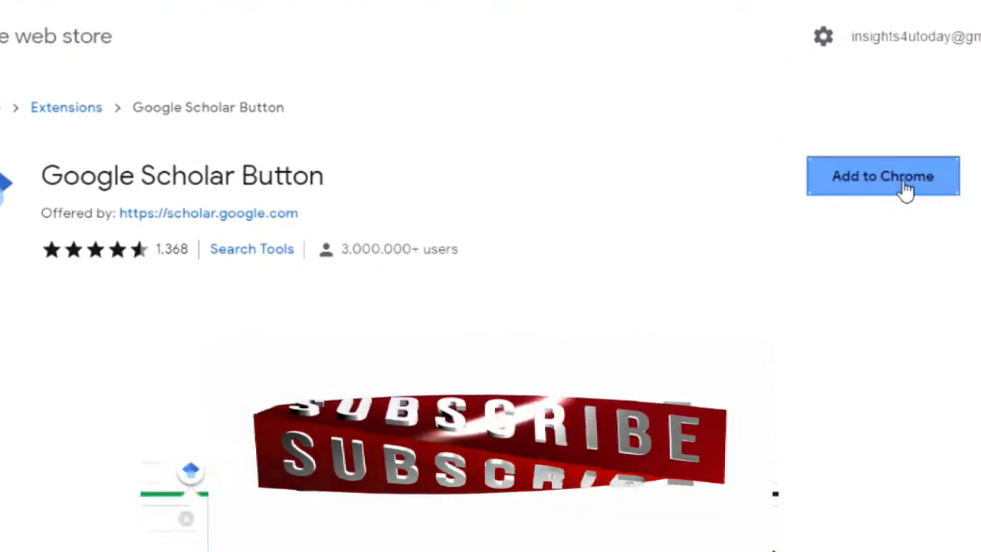
Add the Google Scholar Button extension to Chrome and dismiss the added notice.
click(883, 176)
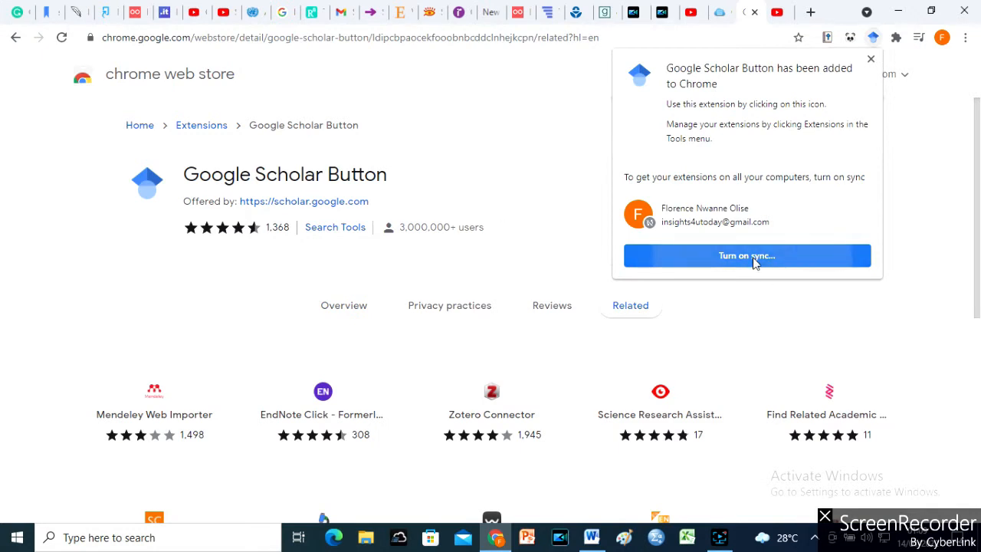
click(746, 255)
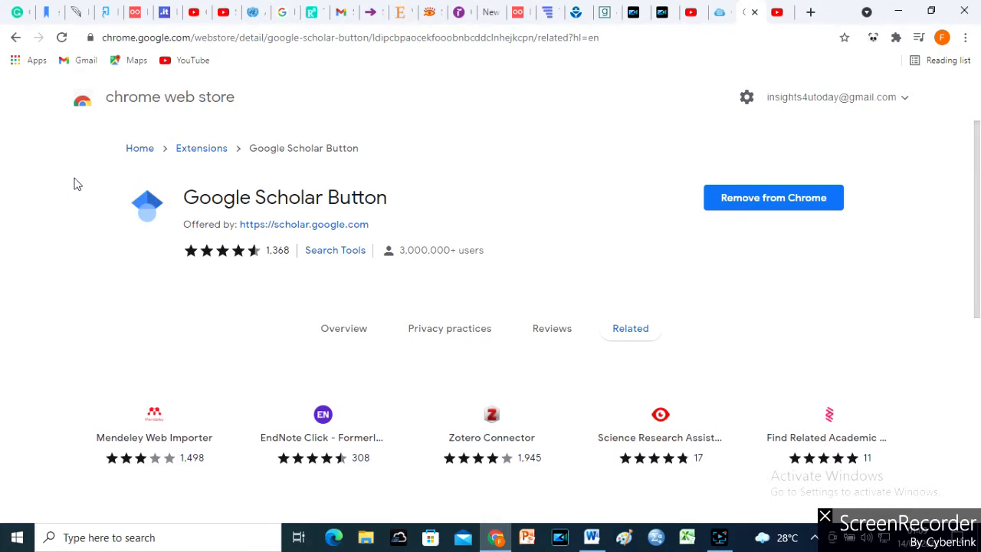
Open the Google Scholar Button panel to list articles on literature review examples.
click(895, 37)
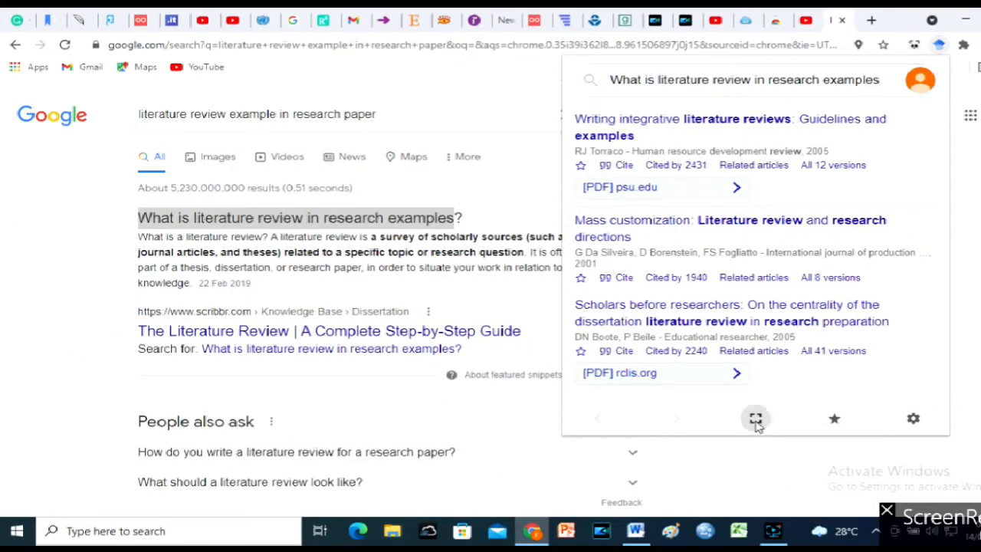
Expand the Scholar Button results into a full scholar.google.com page and scroll the articles.
click(755, 419)
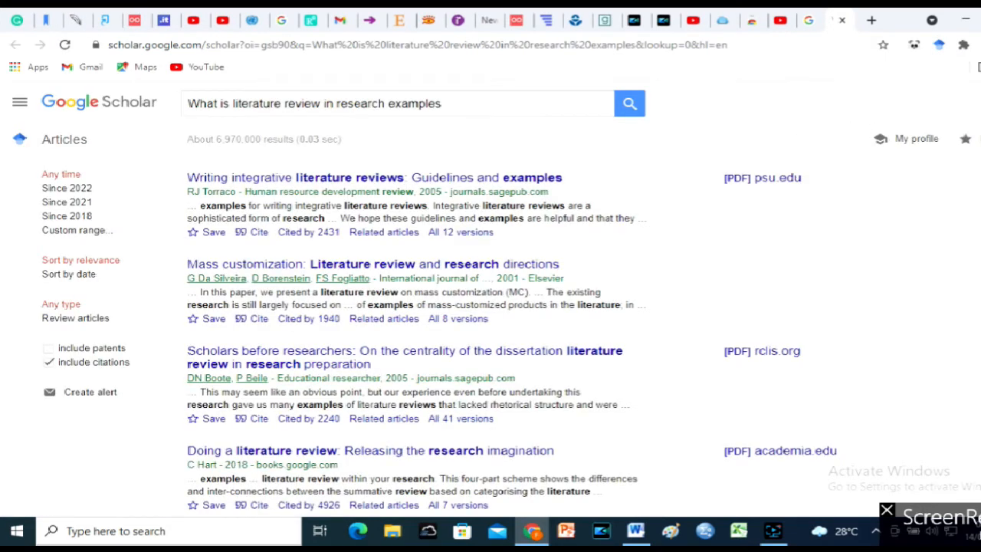
scroll(down, 3)
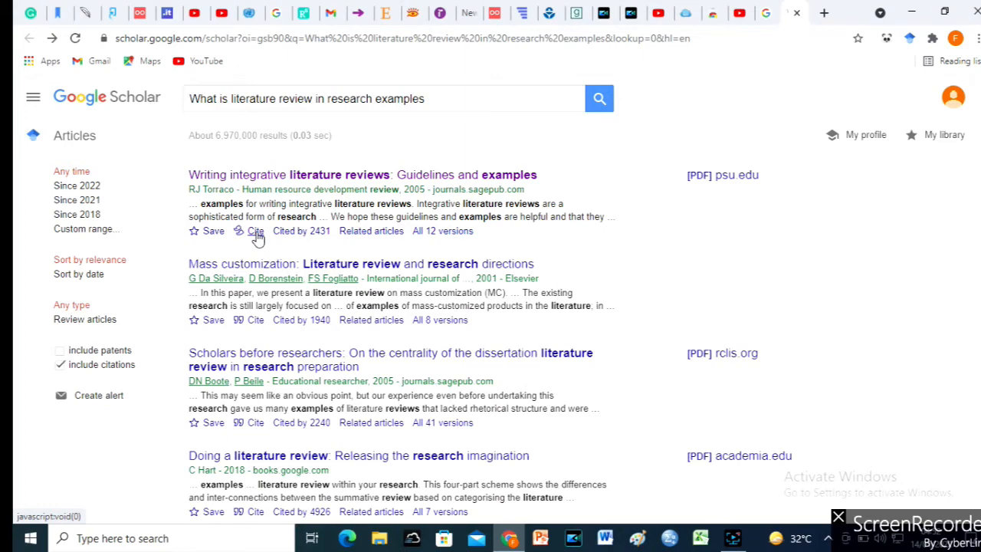
Copy the APA citation for Torraco's 'Writing integrative literature reviews'.
click(256, 230)
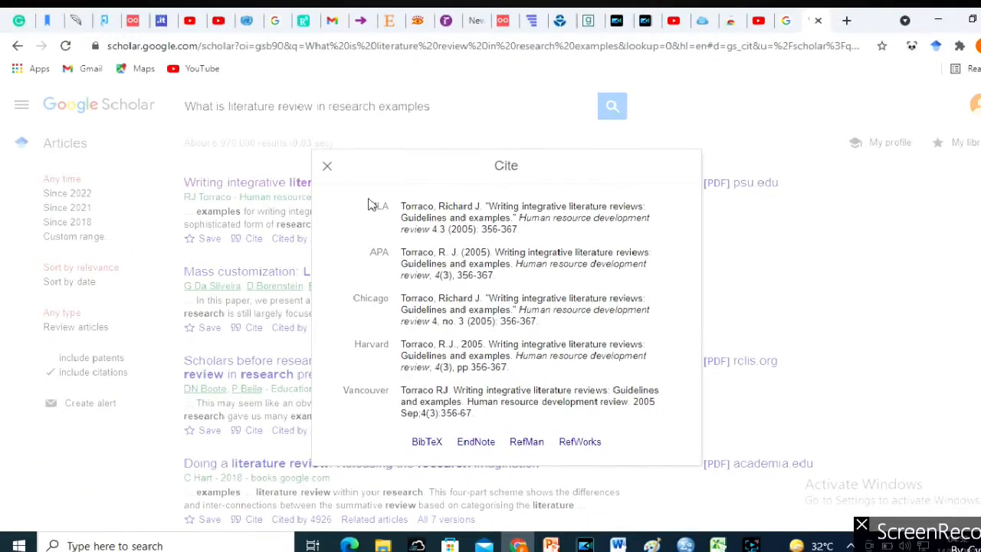
mouse_move(366, 404)
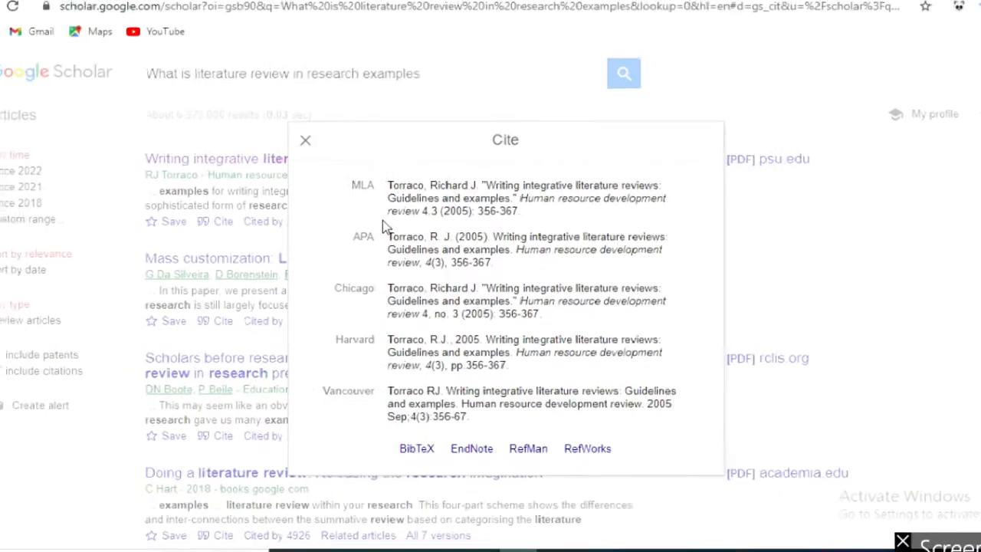
triple_click(525, 263)
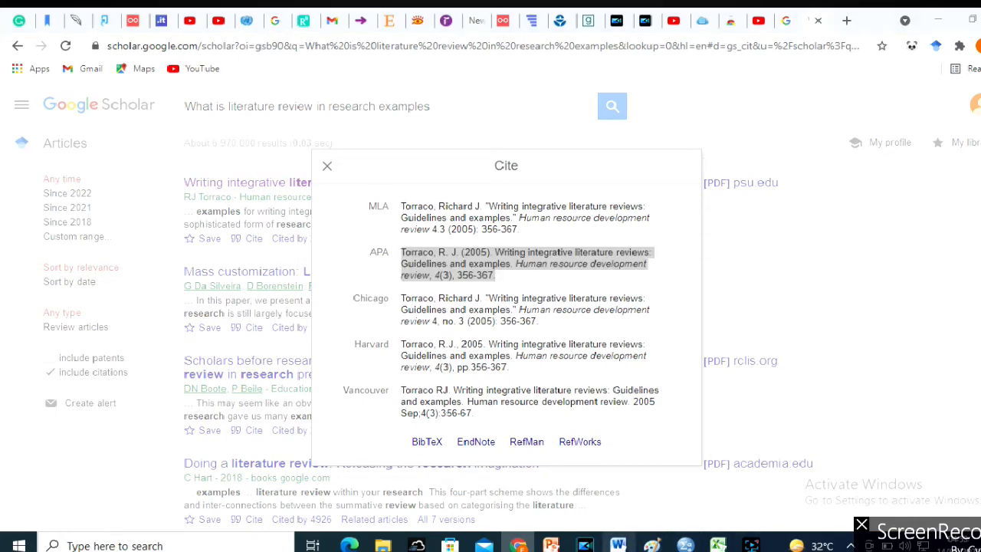
click(328, 166)
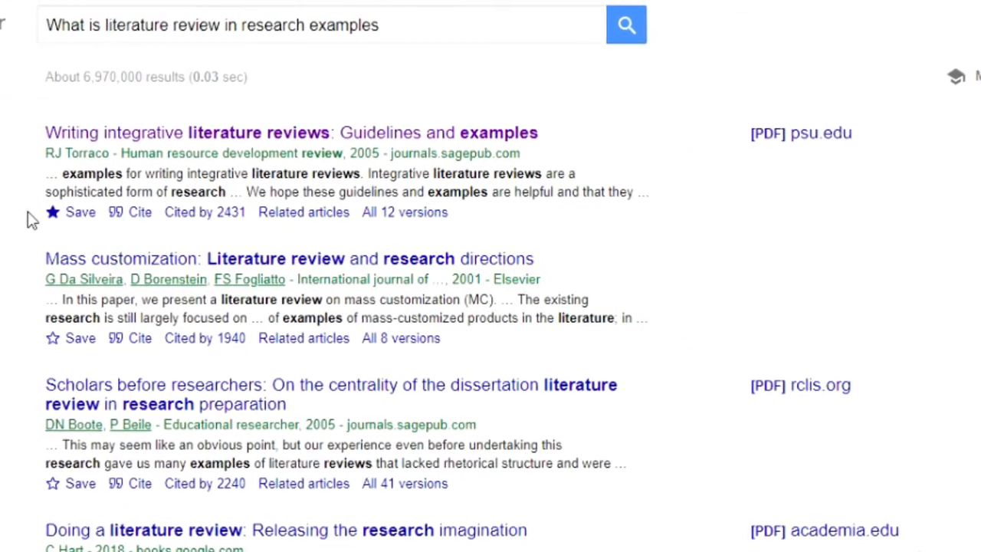
Save the Torraco article to My library without a label.
click(81, 212)
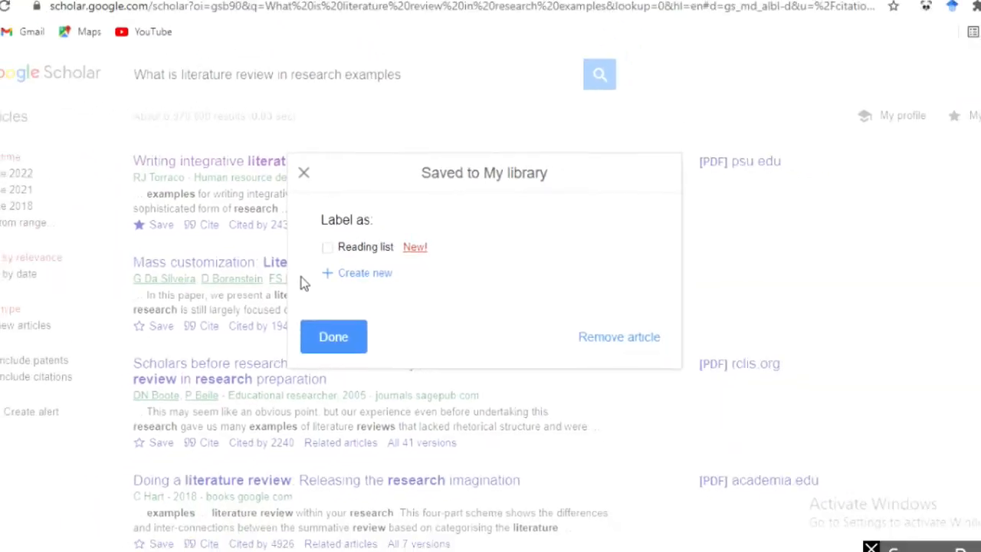
click(333, 337)
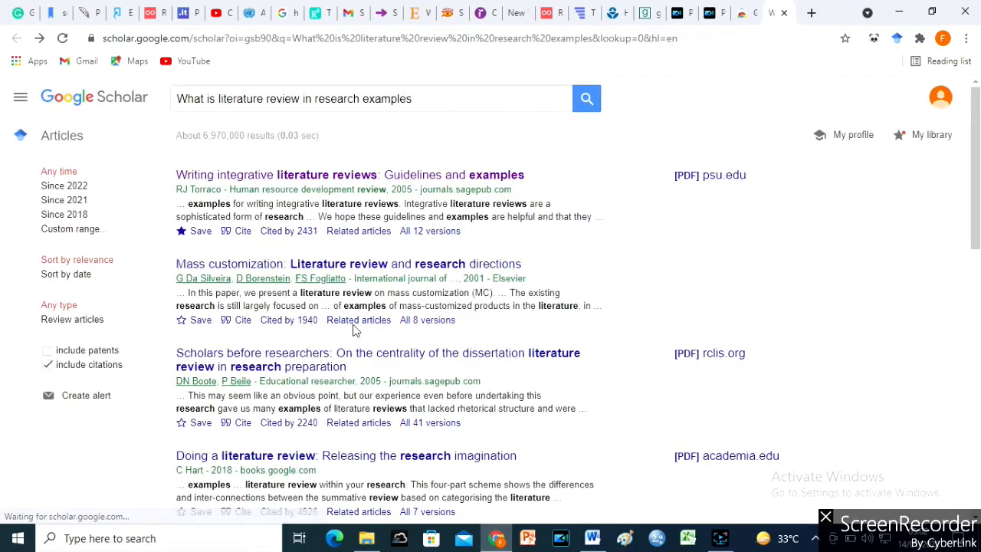